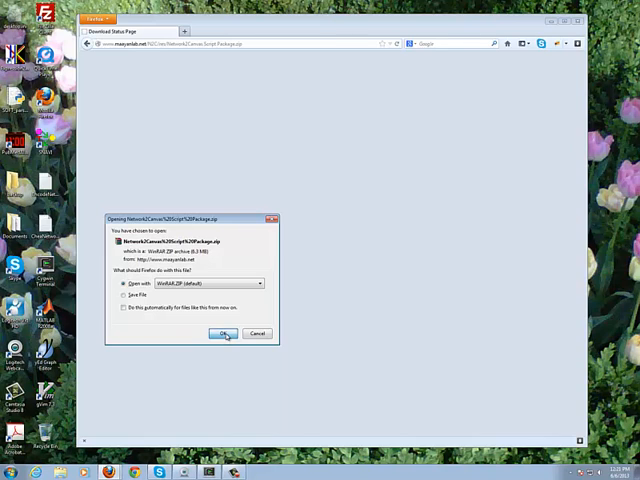
Extract all four Network2Canvas package folders into C:\code, choosing Yes to All to replace files.
click(223, 333)
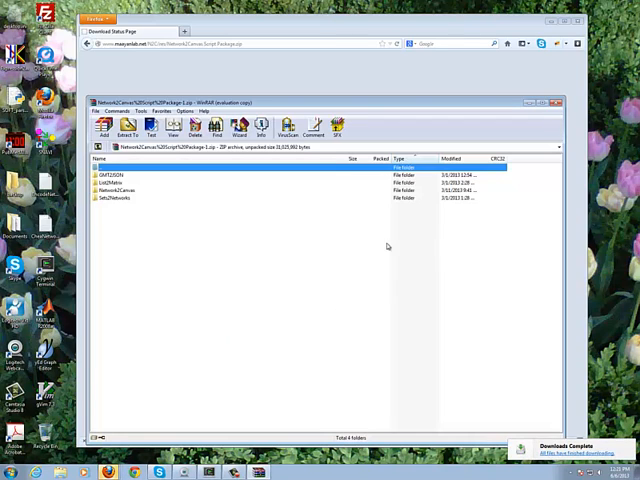
mouse_move(218, 204)
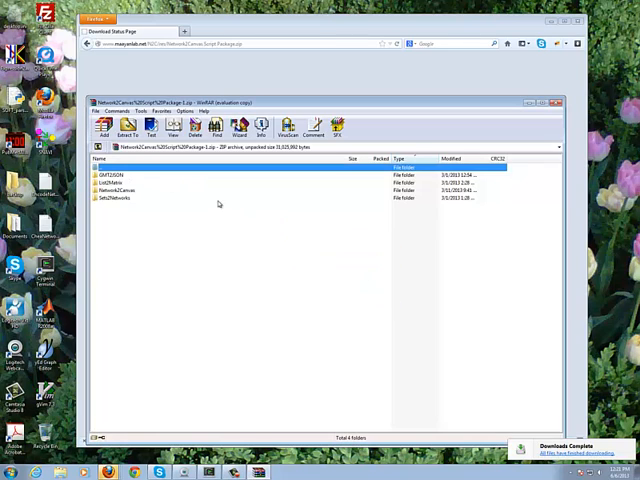
key(ctrl+a)
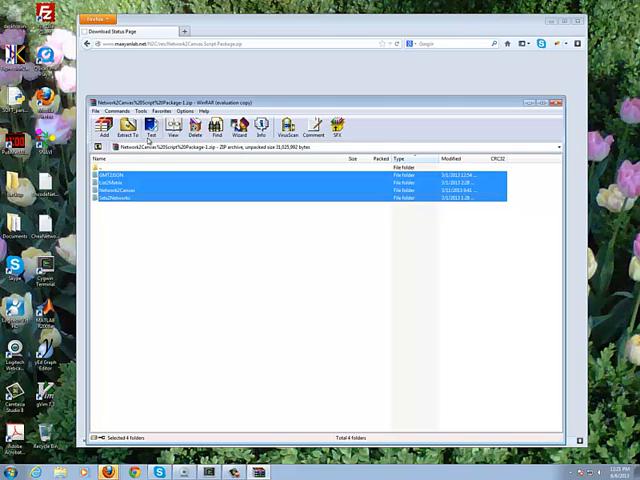
mouse_move(151, 131)
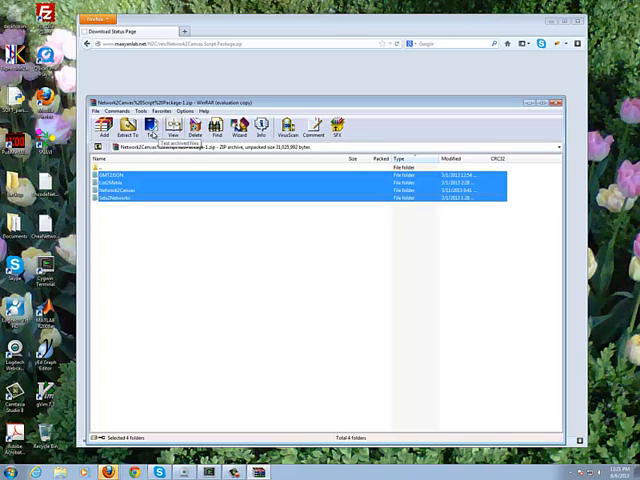
click(131, 127)
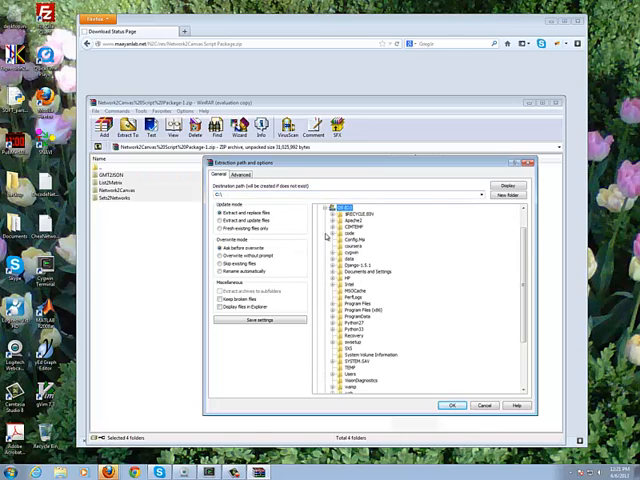
click(340, 233)
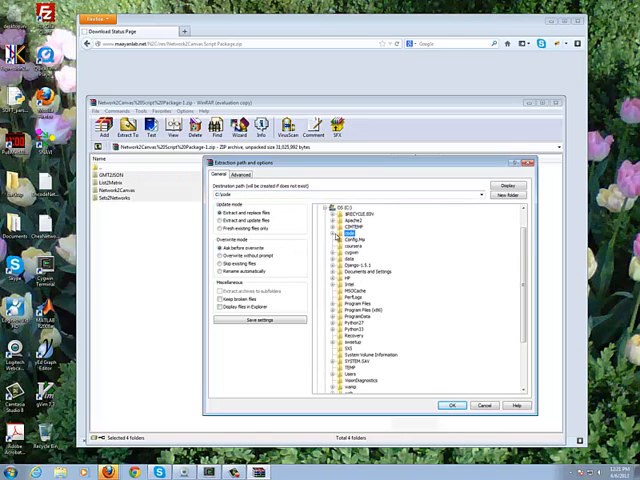
click(329, 230)
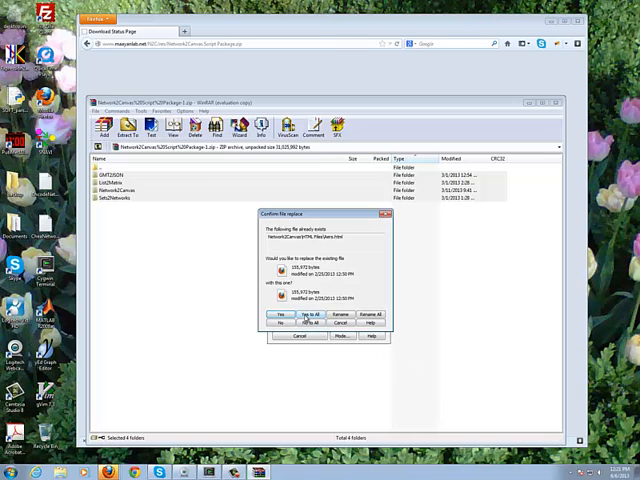
click(307, 314)
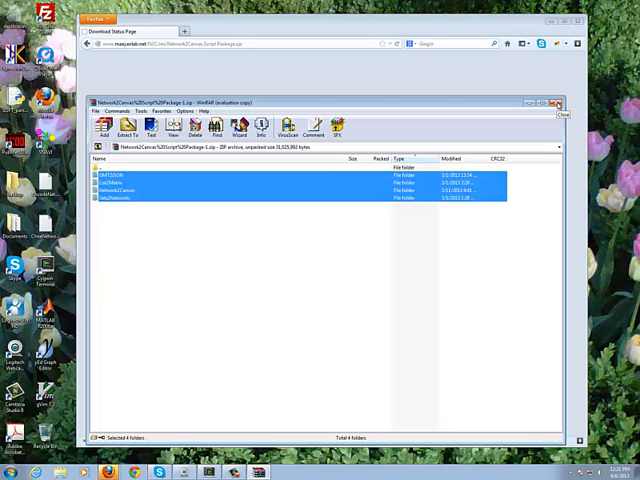
Close WinRAR, minimize Firefox, and view EncodeNetworkFlattened.txt's edge list in Vim, then close it.
click(556, 103)
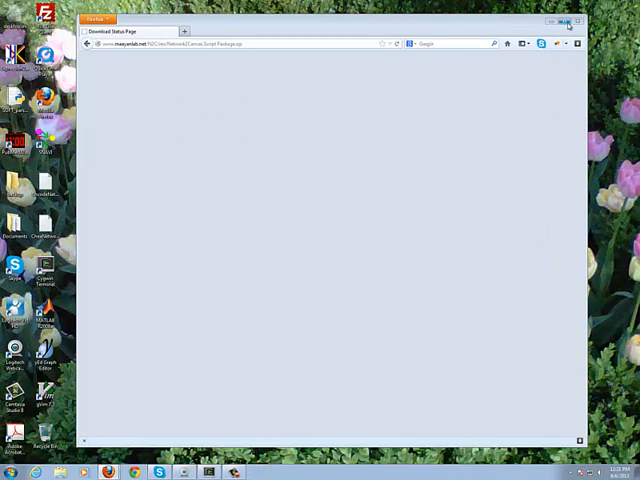
click(569, 20)
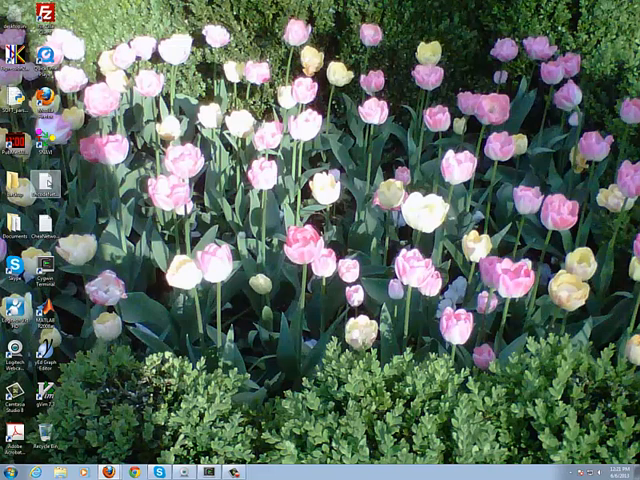
right_click(35, 185)
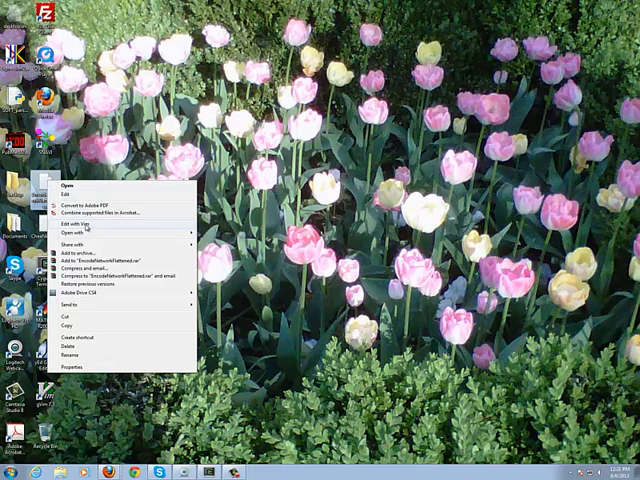
click(73, 223)
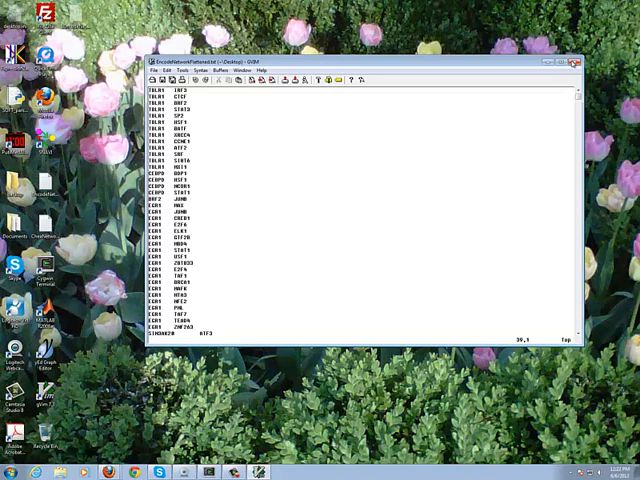
click(573, 58)
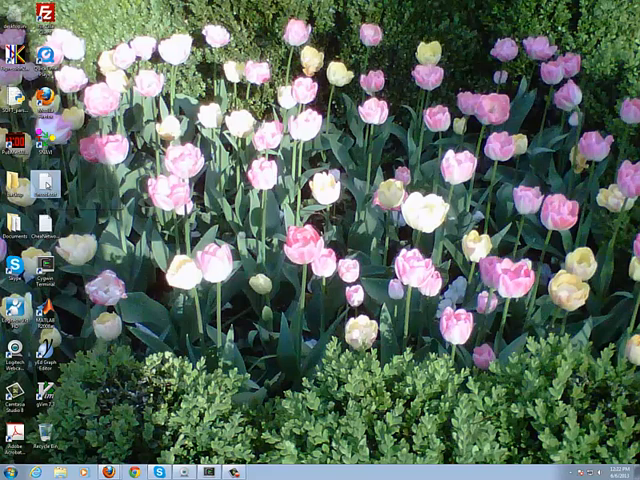
Open Encode.txt in Excel and enter 1 in cell C1.
right_click(20, 195)
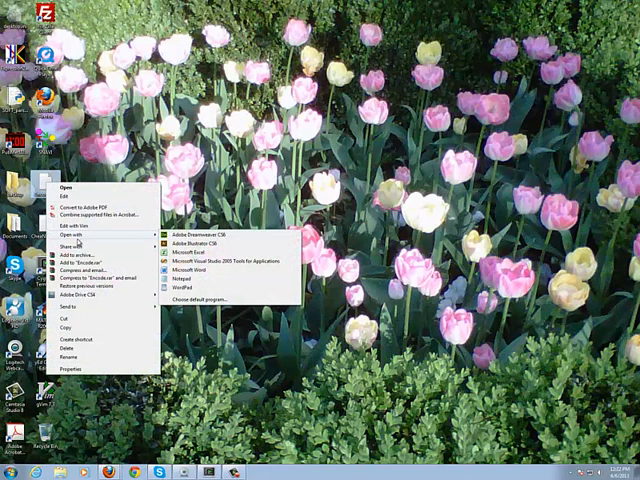
click(191, 249)
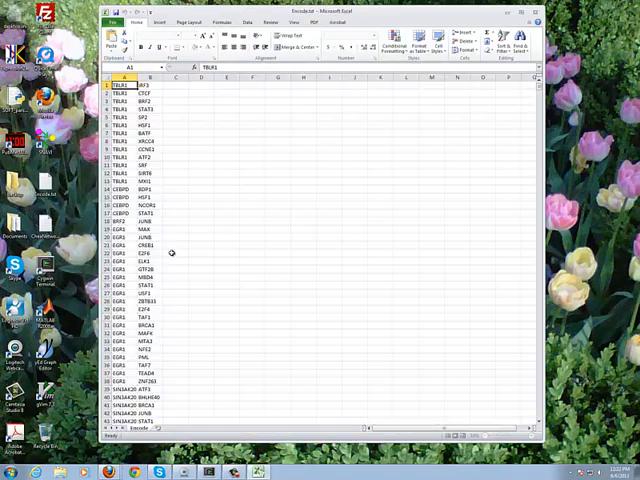
click(174, 76)
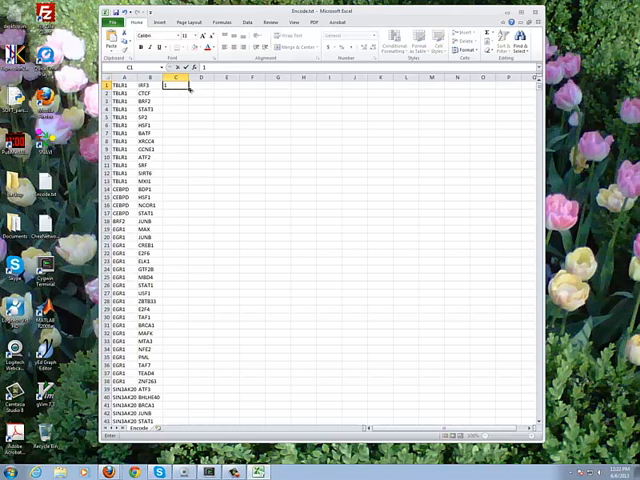
text(1.0)
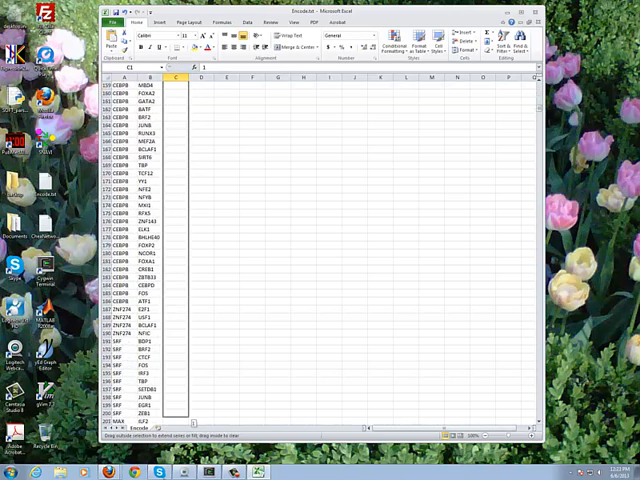
Fill the 1 down column C to row 2430 and start saving.
scroll(down, 3)
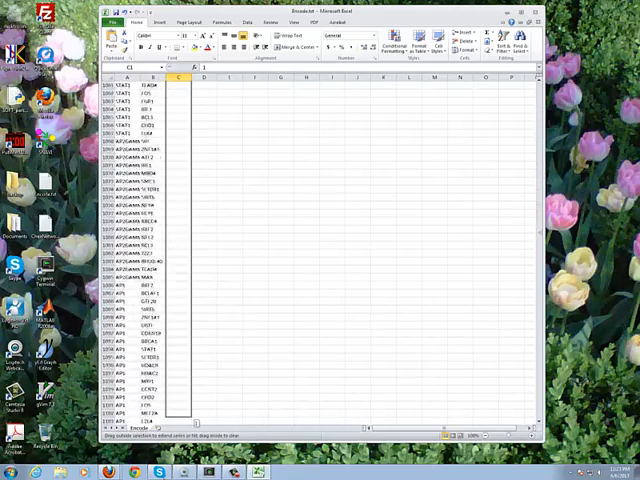
scroll(down, 3)
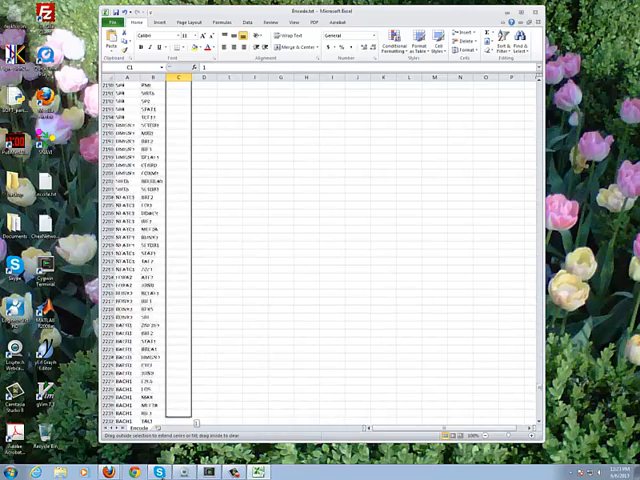
scroll(down, 3)
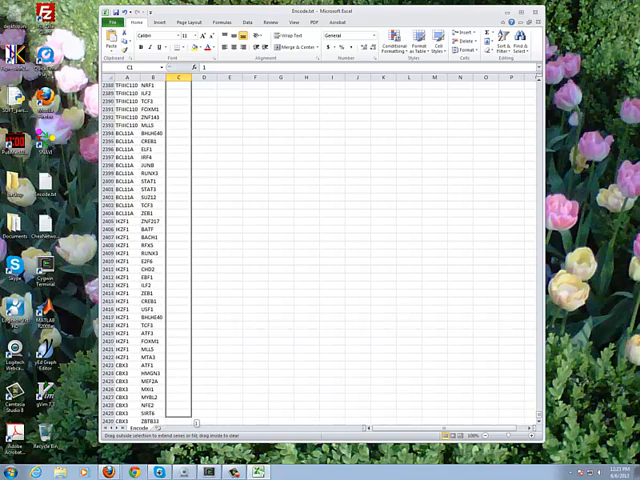
click(184, 76)
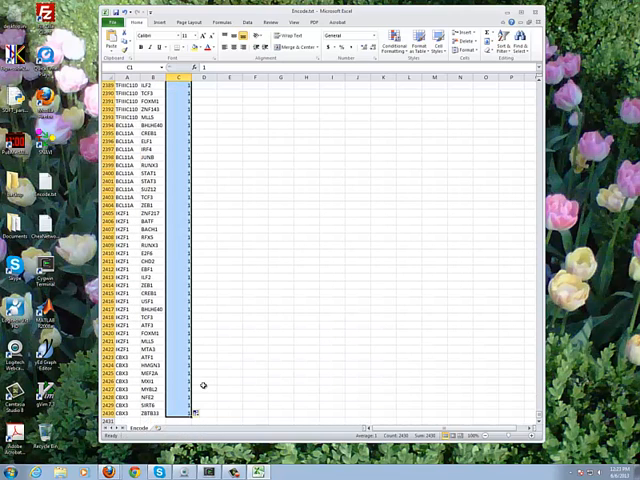
click(254, 261)
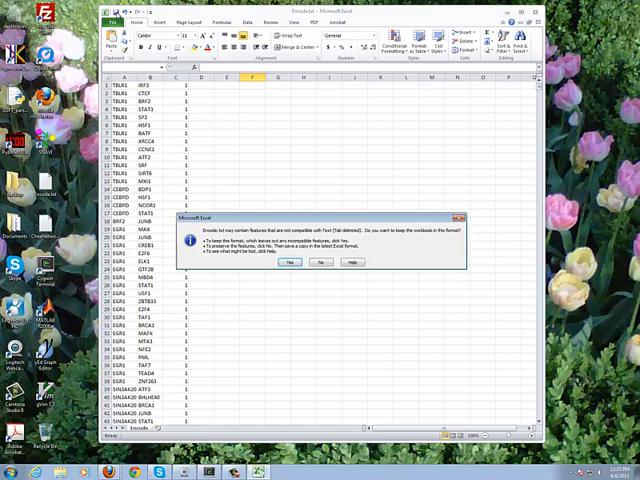
Save Encode.txt as tab-delimited text in C:\code\N2C\List2Matrix\Input and close Excel.
click(291, 262)
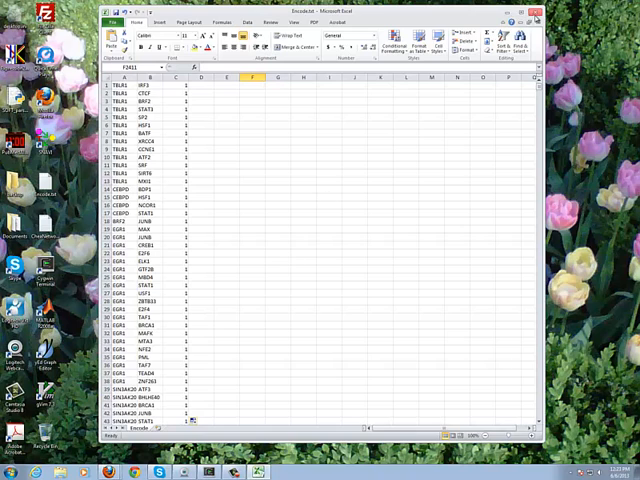
click(534, 17)
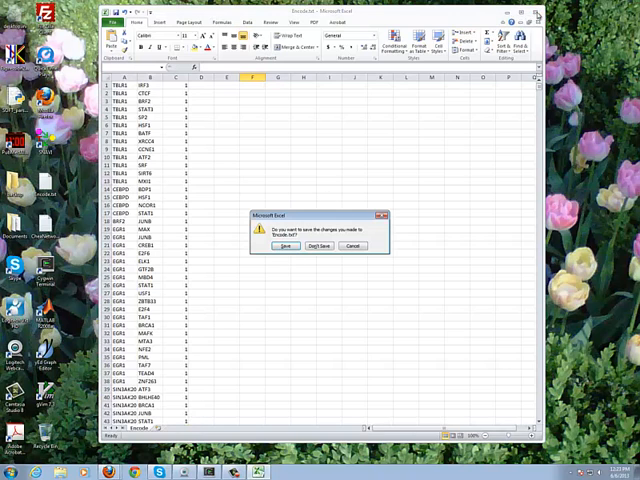
click(287, 246)
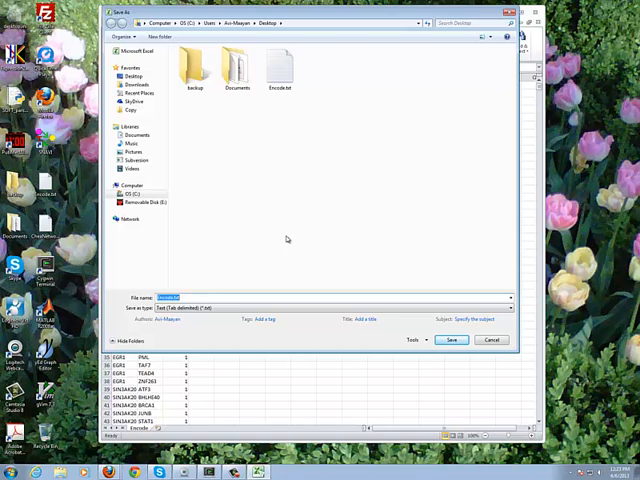
click(147, 202)
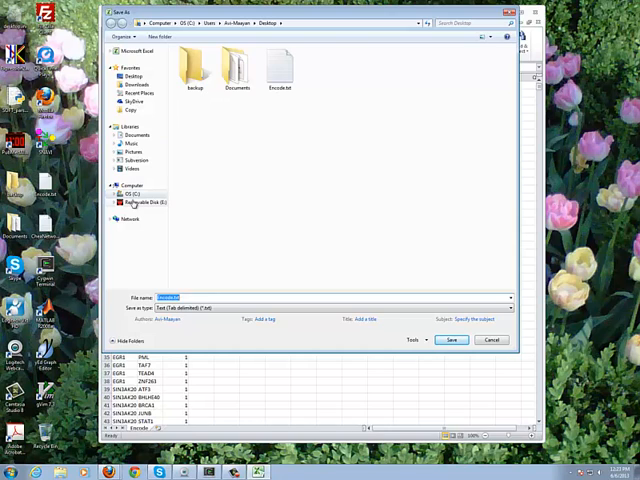
click(128, 194)
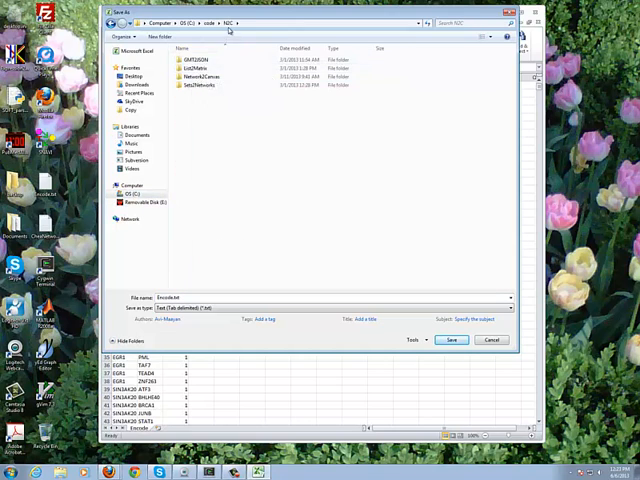
mouse_move(190, 65)
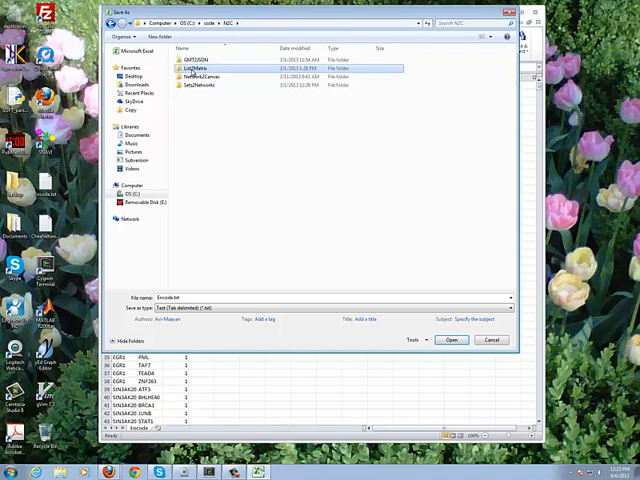
double_click(196, 68)
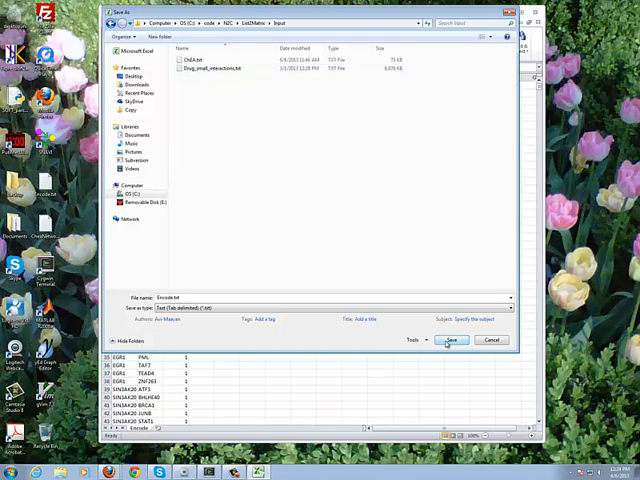
click(451, 340)
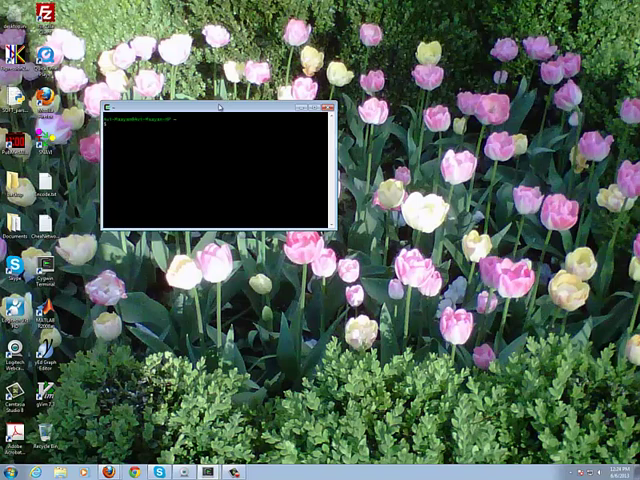
Navigate to code/N2C/List2Matrix and type the List2Matrix.py command for Input/Encode.txt.
drag(217, 108, 320, 196)
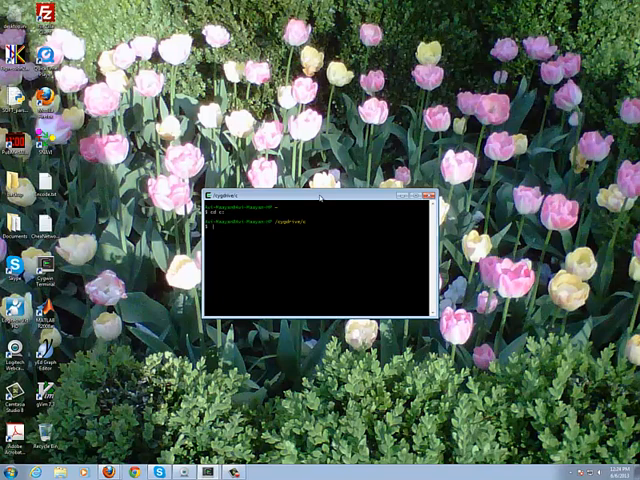
text(cd code/N2C)
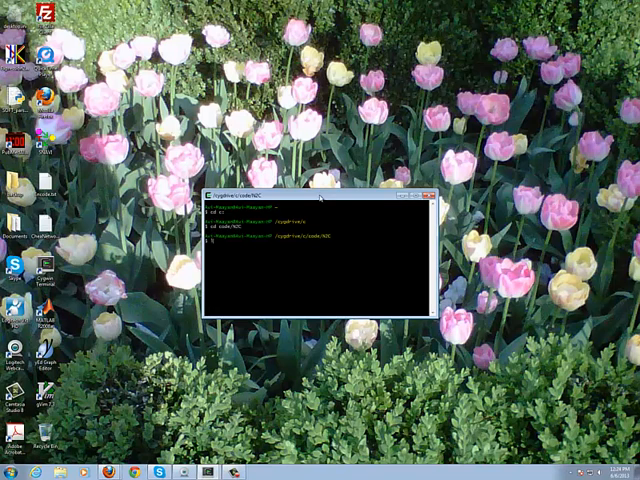
key(Return)
text(ls)
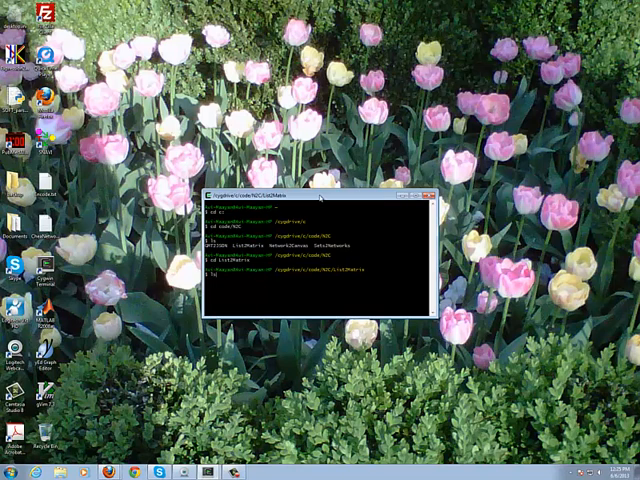
key(Return)
text(python)
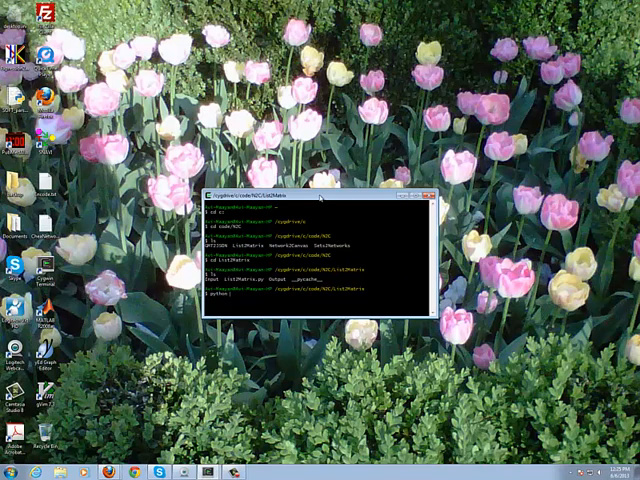
text(list)
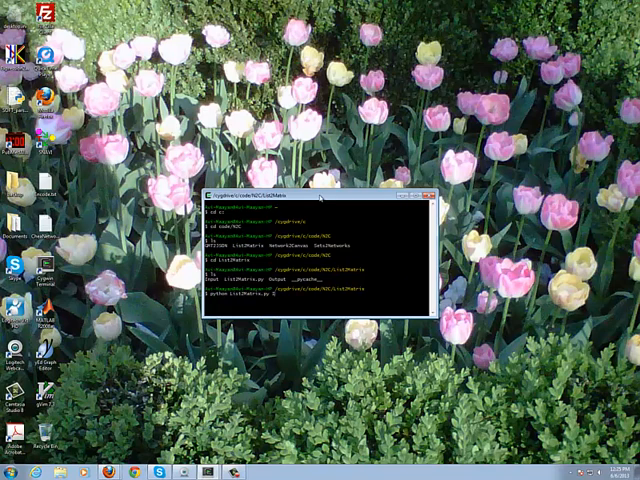
text(input/Encode.txt)
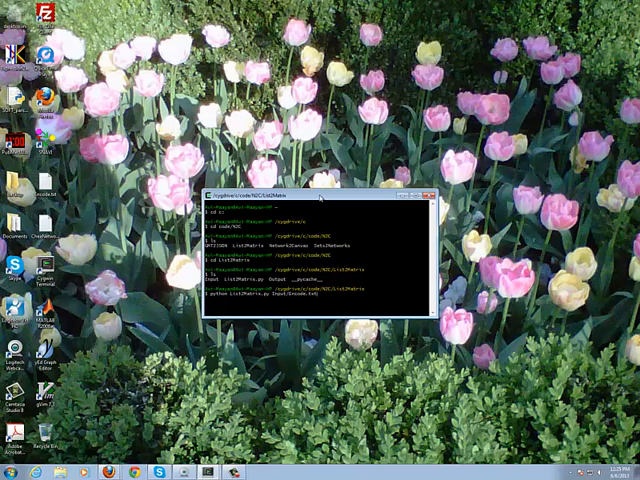
Run List2Matrix.py on Input/Encode.txt and change into the Output folder.
key(Return)
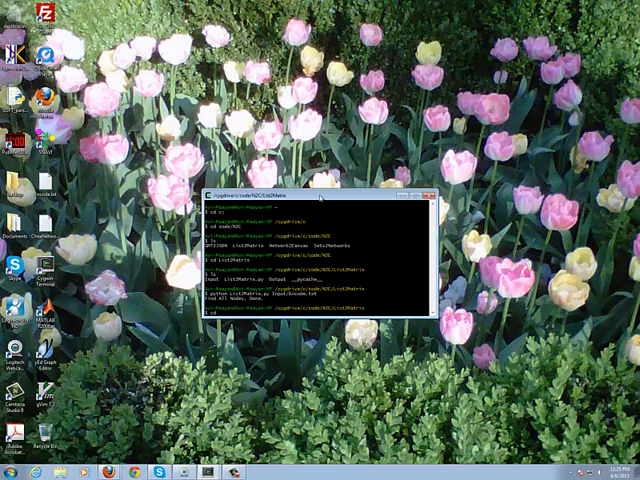
text(cd Output)
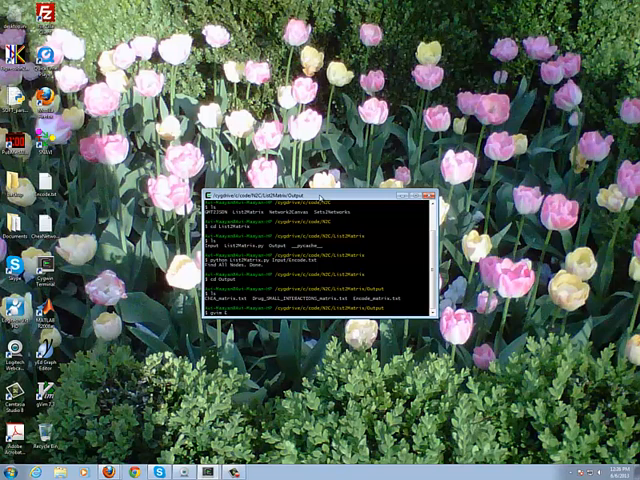
Open Encode_matrix.txt in gVim to view the gene adjacency matrix.
text(Encode)
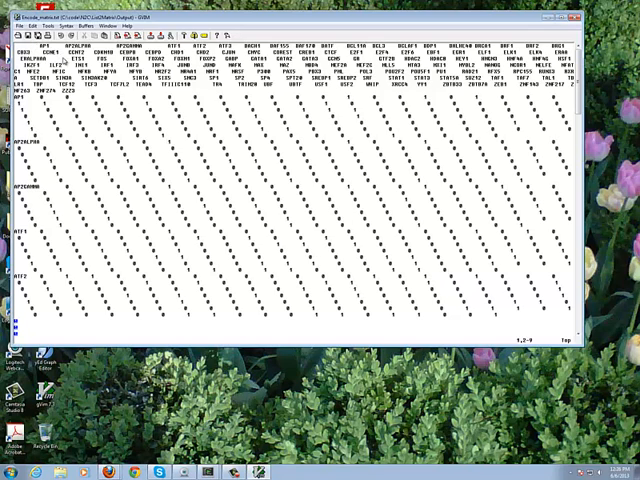
mouse_move(60, 148)
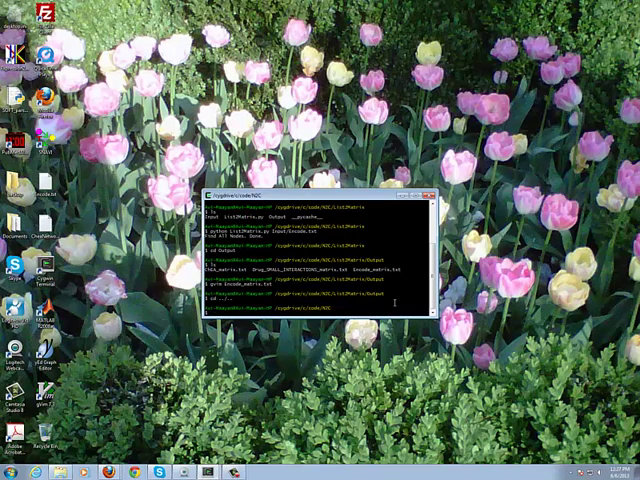
Return from Network2Canvas/Input to the Network2Canvas folder after copying Encode_matrix.txt there.
key(Return)
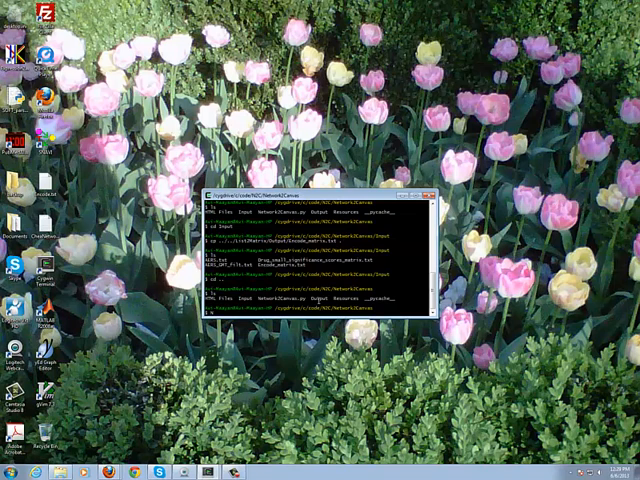
Run python Network2Canvas.py on Input/Encode_matrix.txt using tab completion.
text(Network2Canvas.py Input/)
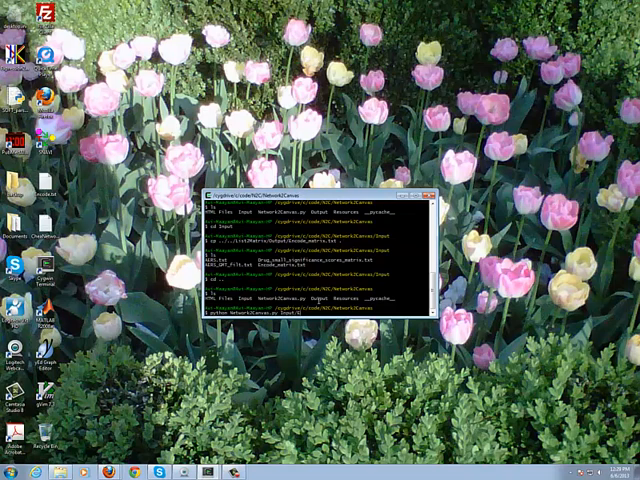
text(Encode_matrix.txt)
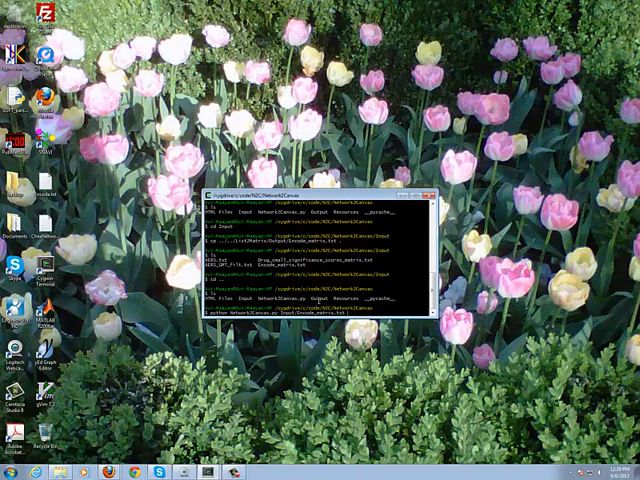
text(33)
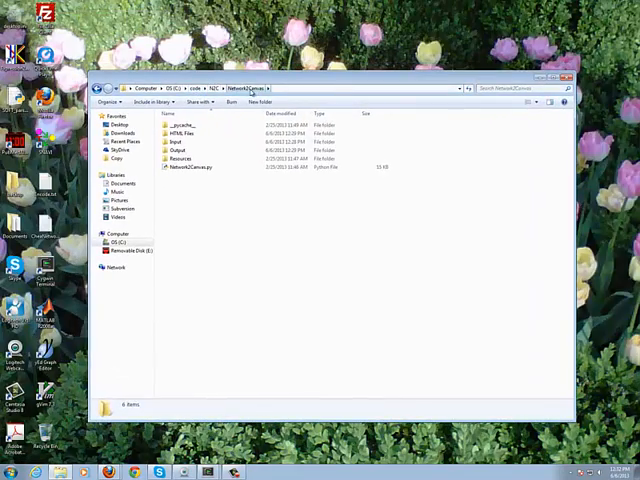
Open the Output folder and select the generated Encode_matrix.json.
click(180, 150)
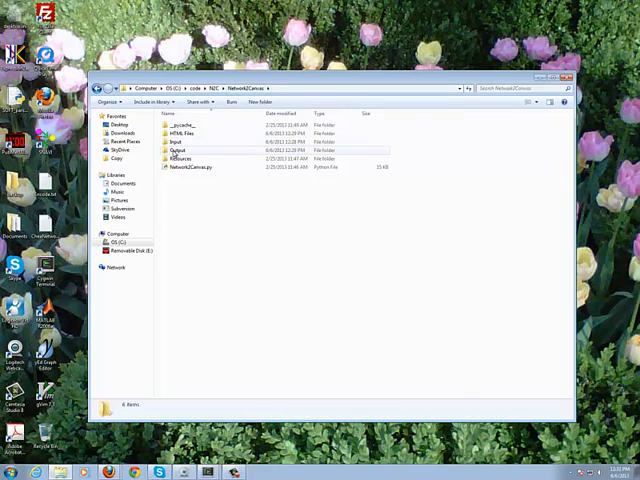
double_click(178, 150)
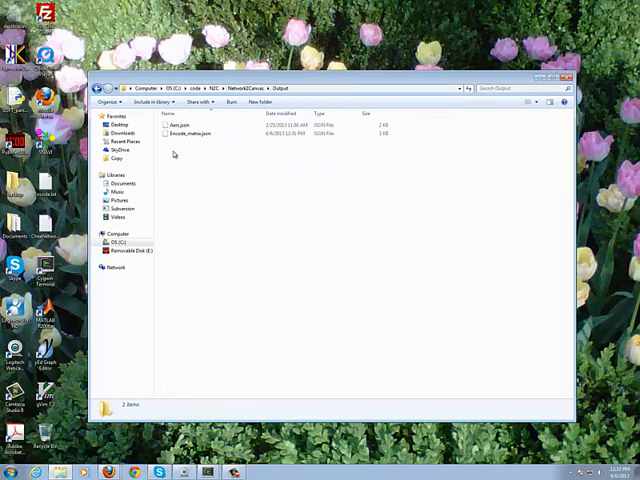
click(190, 132)
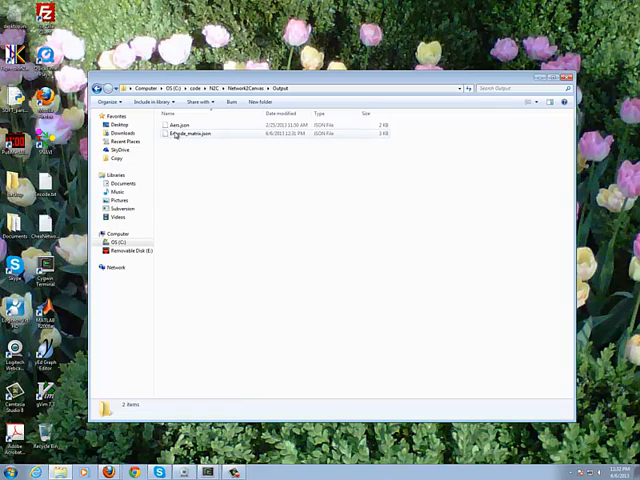
mouse_move(190, 133)
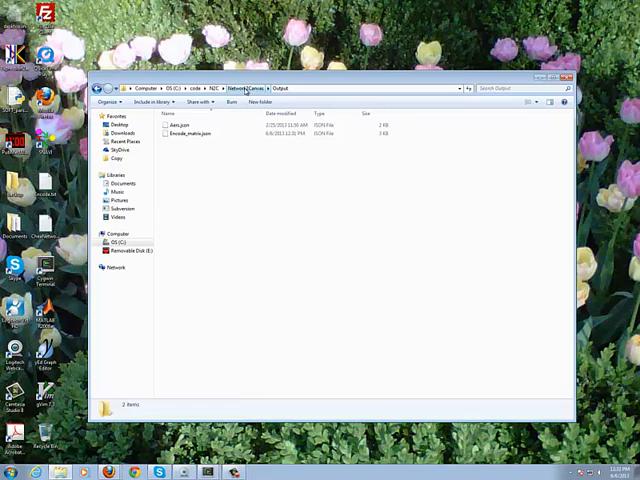
Go back to Network2Canvas, open HTML Files, and select Encode_matrix.html.
click(237, 88)
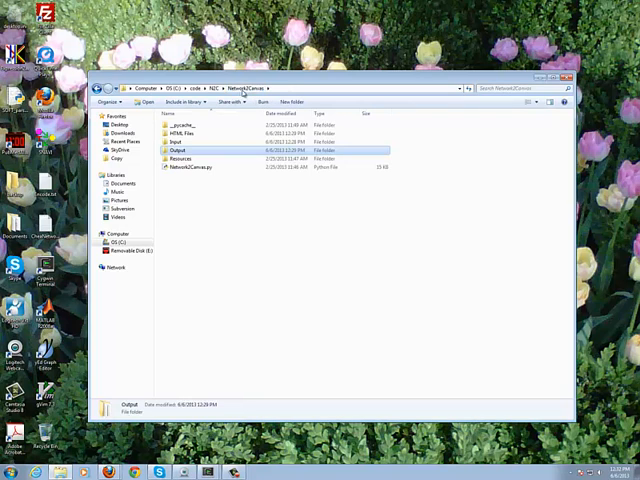
double_click(183, 131)
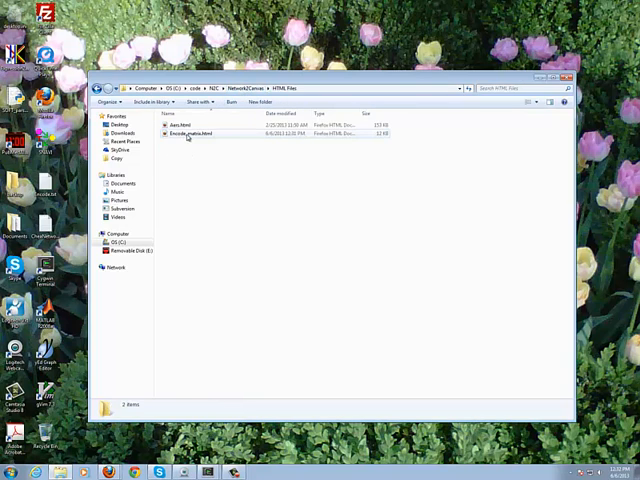
click(190, 133)
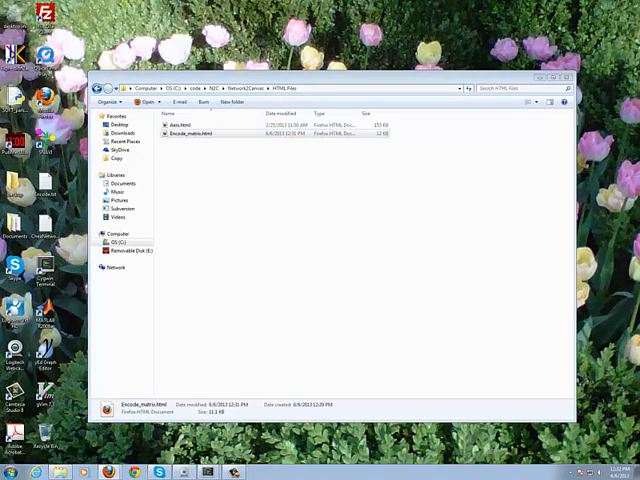
Open Encode_matrix.html in Firefox and change the canvas colour from cyan to pink.
double_click(190, 133)
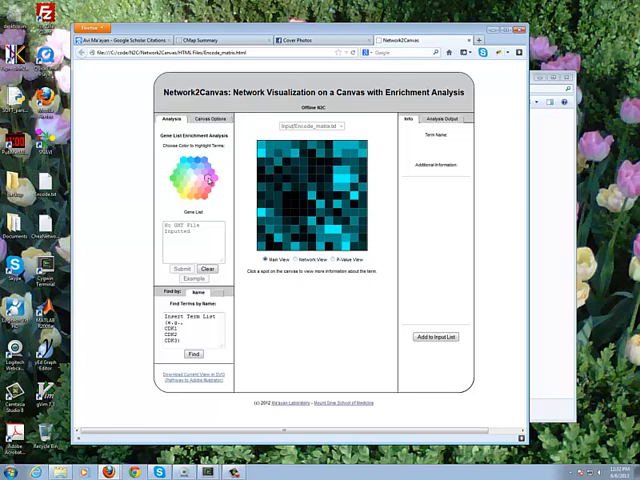
click(208, 119)
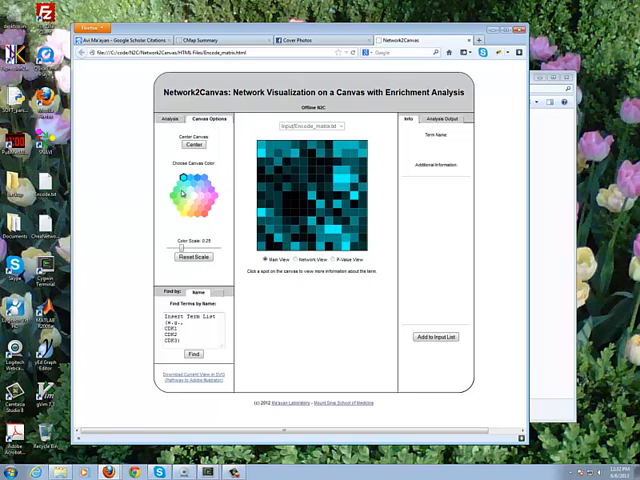
click(175, 195)
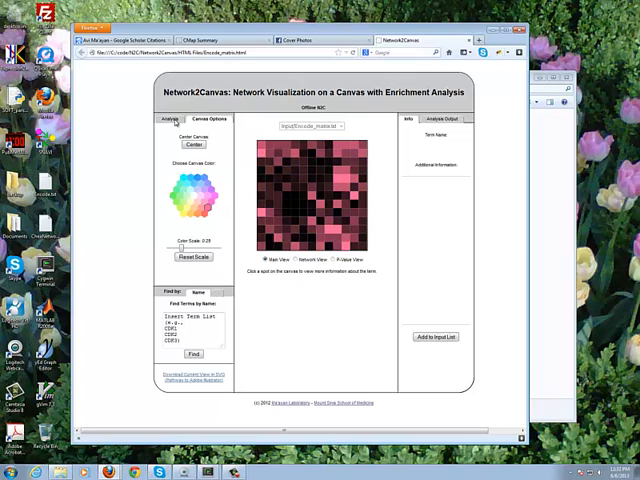
click(170, 119)
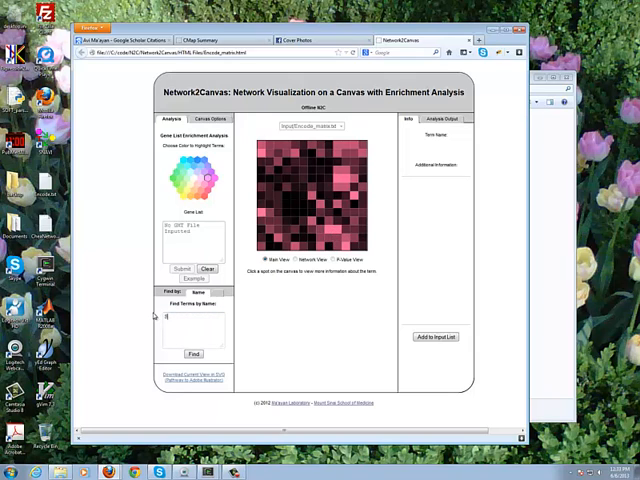
Search Find Terms by Name for 'STAT1' to mark it and show its z-score.
text(STAT1)
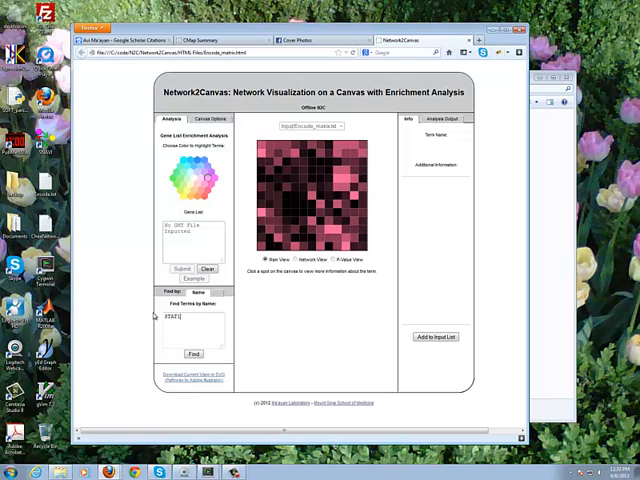
click(193, 354)
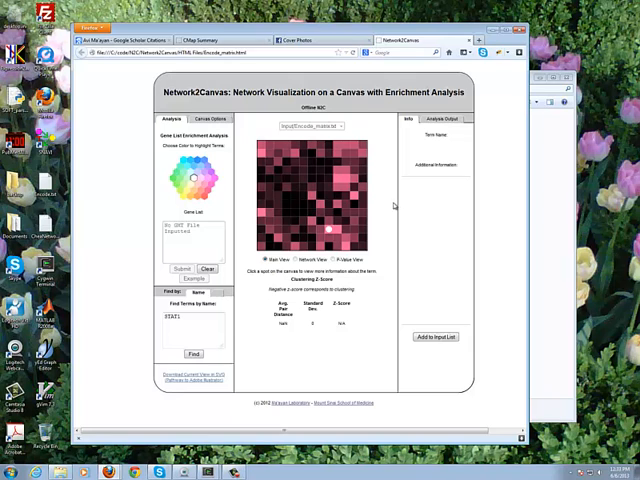
mouse_move(350, 178)
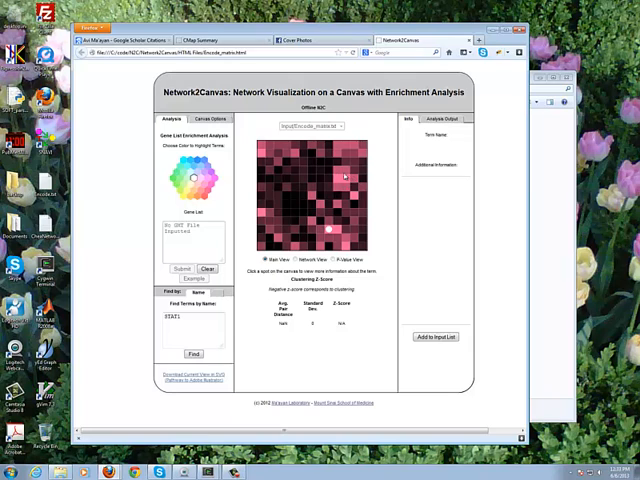
mouse_move(345, 190)
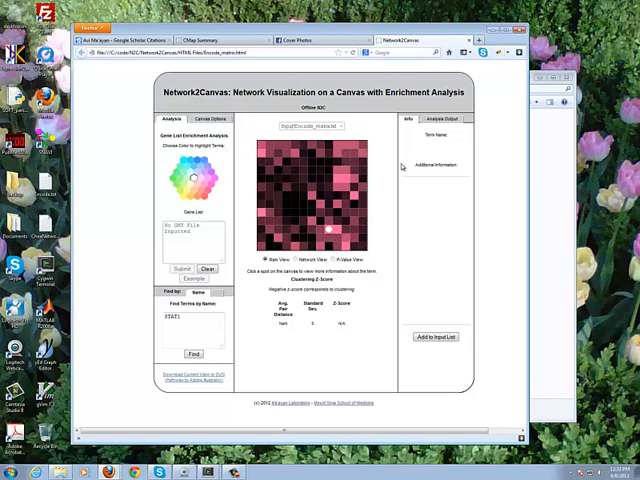
mouse_move(288, 134)
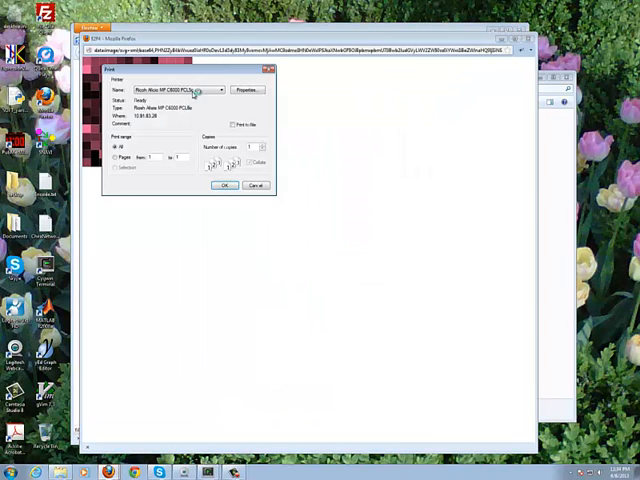
Confirm the Print dialog to print the exported SVG heatmap.
click(225, 185)
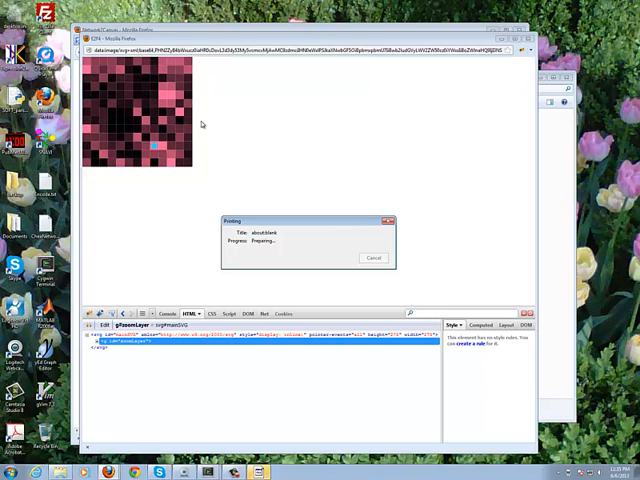
mouse_move(327, 193)
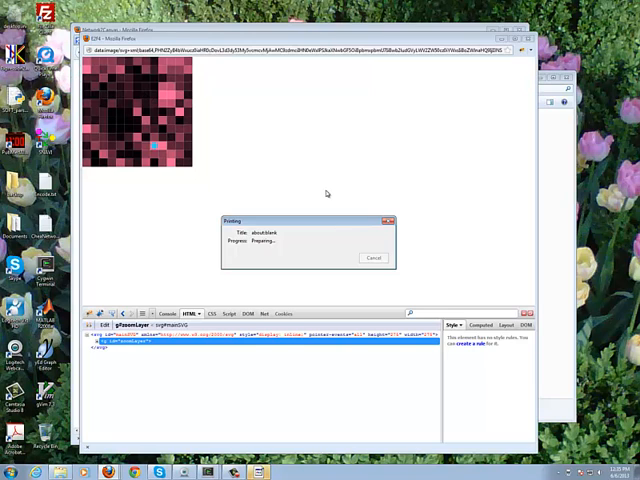